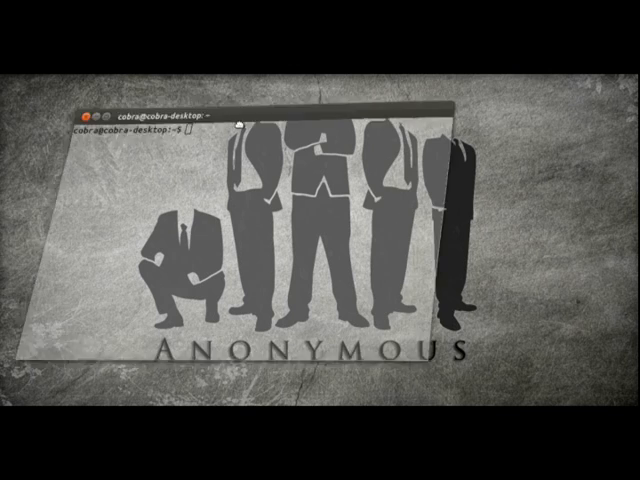
# Change into the /home/cobra/toolz directory.
pyautogui.write('cd /ho')
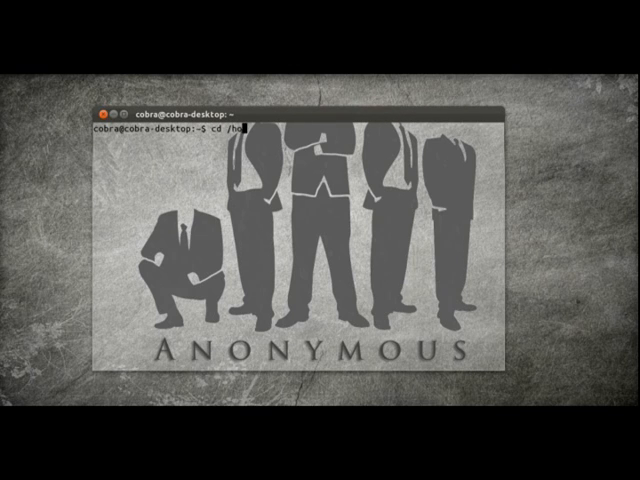
pyautogui.write('me/cobra/to')
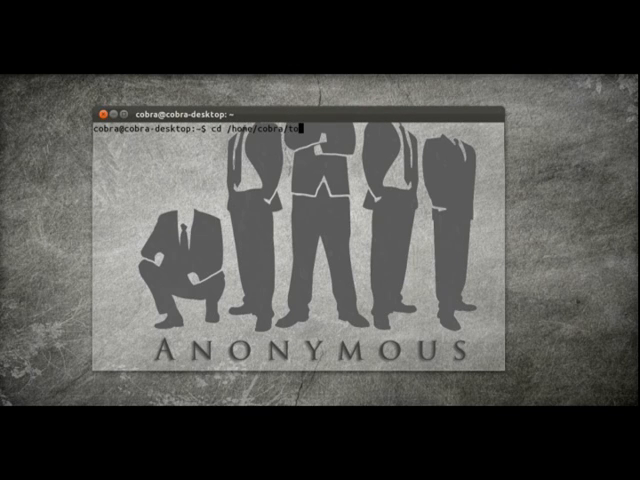
pyautogui.press('Return')
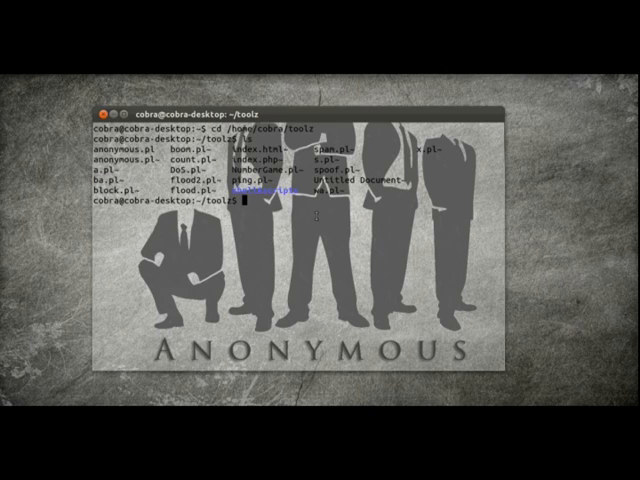
# Run 'perl anonymous.pl' without arguments to show its usage line.
pyautogui.write('perl')
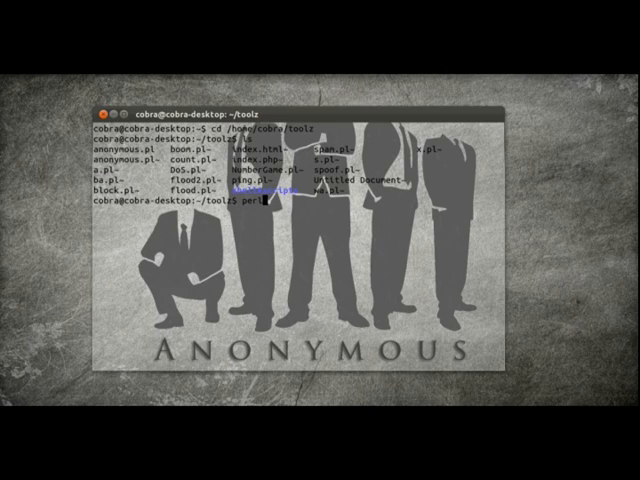
pyautogui.write('anonymous.pl')
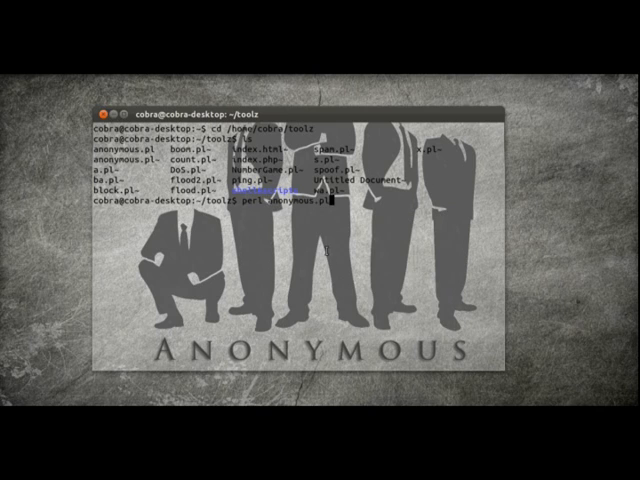
pyautogui.press('Return')
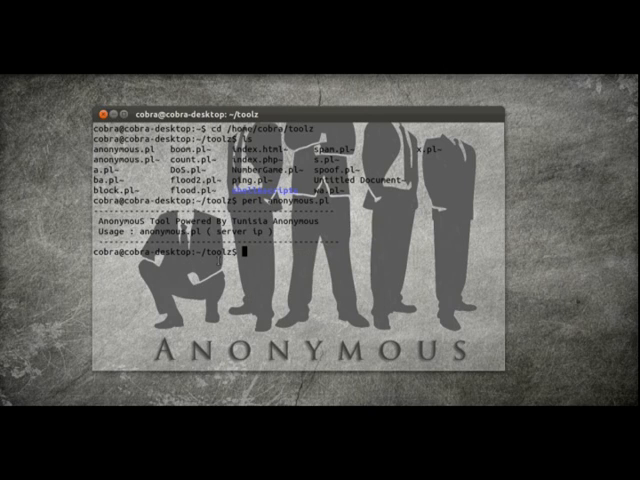
# Paste anonymous.pl after perl and run it with target 127.0.0.1.
pyautogui.rightClick(240, 260)
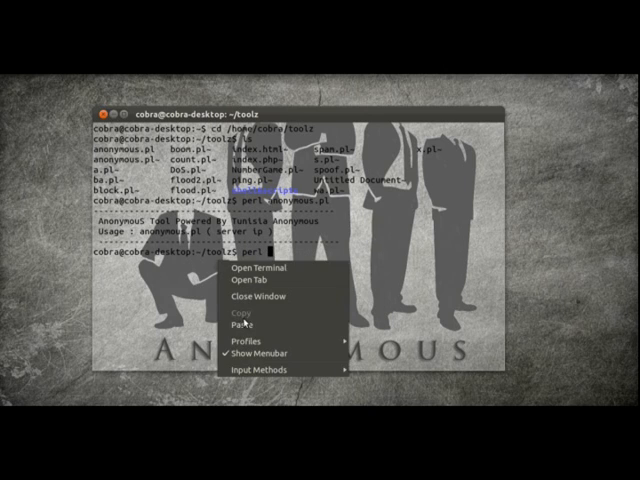
pyautogui.click(248, 327)
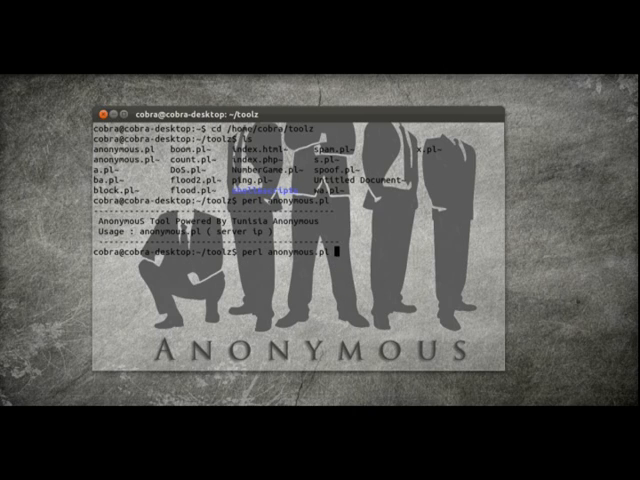
pyautogui.write('127.0.0.1')
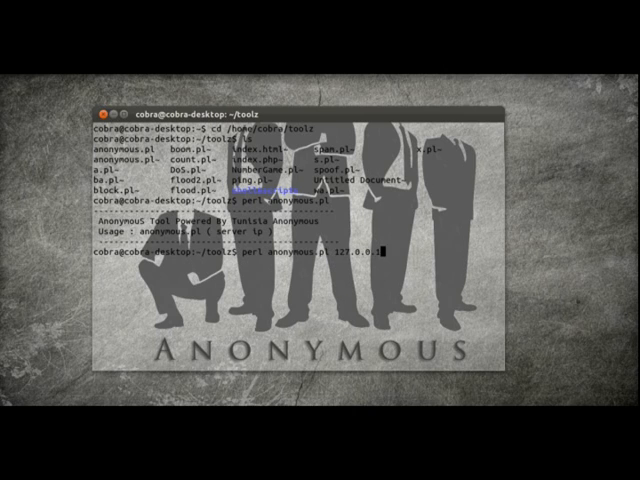
pyautogui.press('Return')
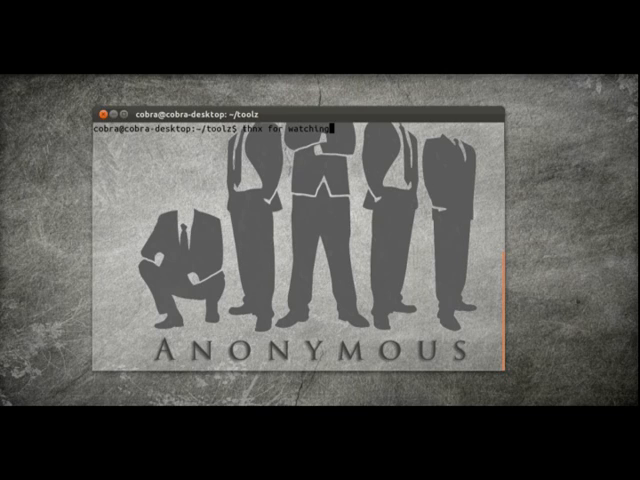
# Add ':)' to finish the closing line 'thnx for watching :)'.
pyautogui.write(':)')
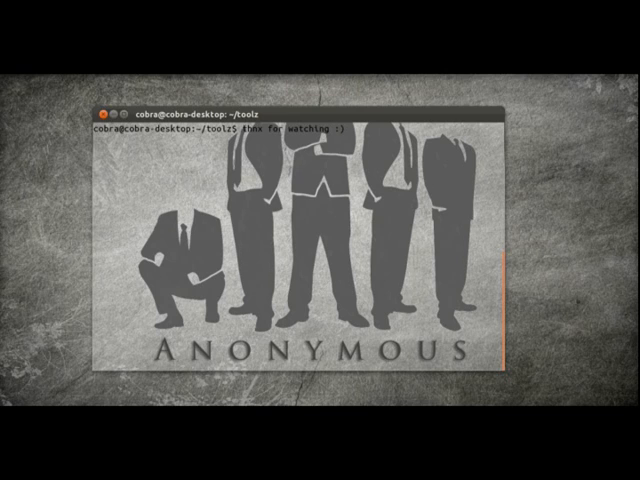